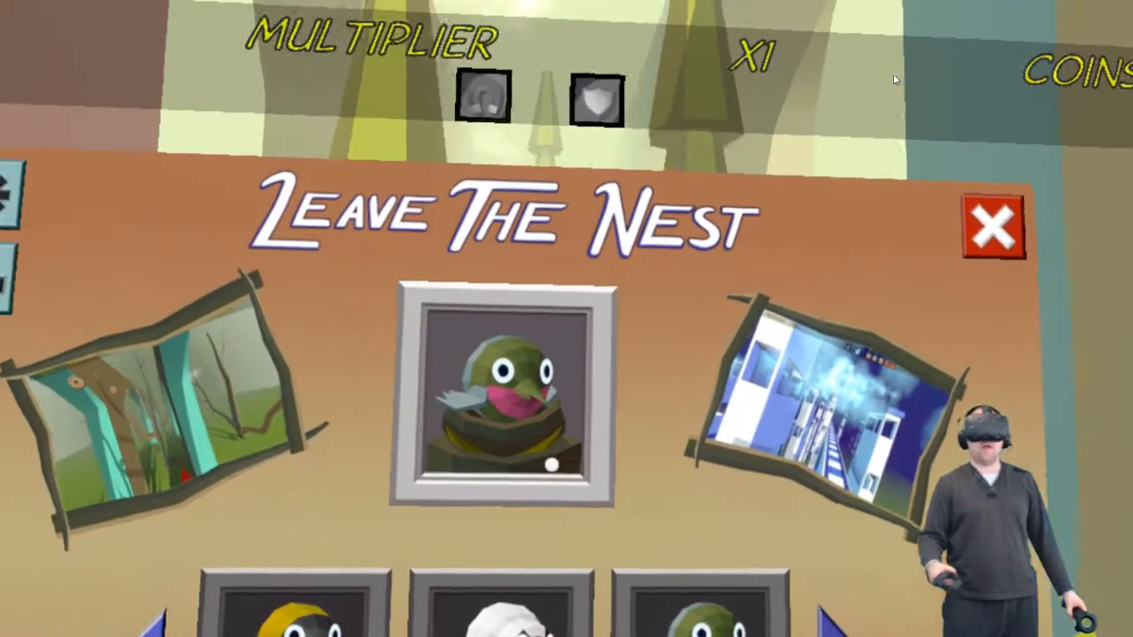
{"action": "left_click", "coordinate": [991, 226]}
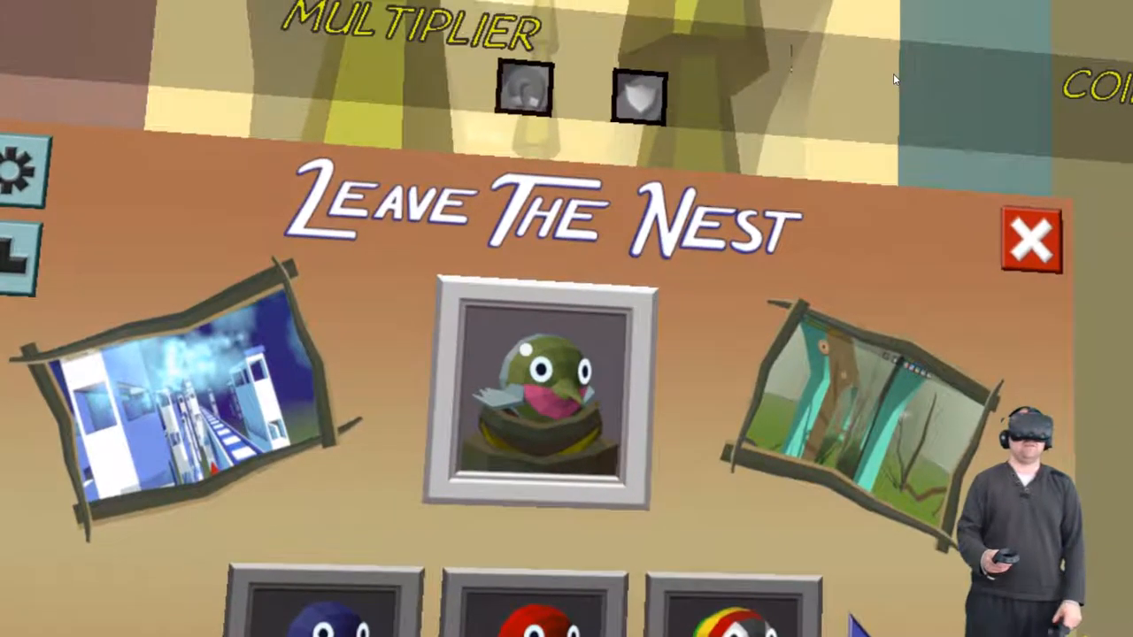
{"action": "left_click", "coordinate": [1035, 241]}
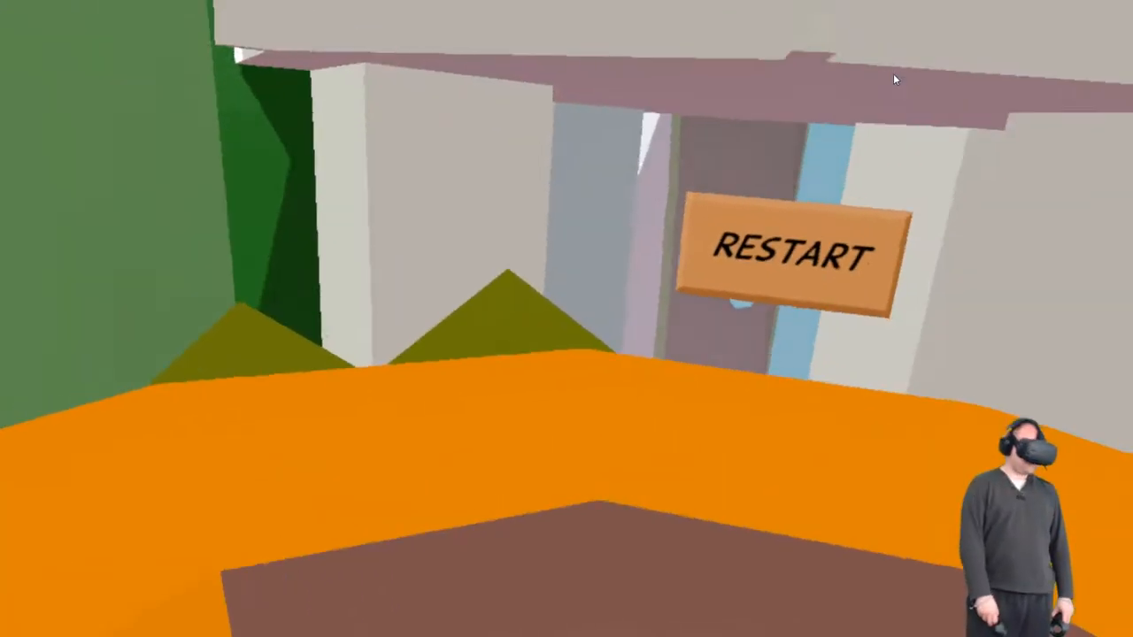
{"action": "left_click", "coordinate": [788, 253]}
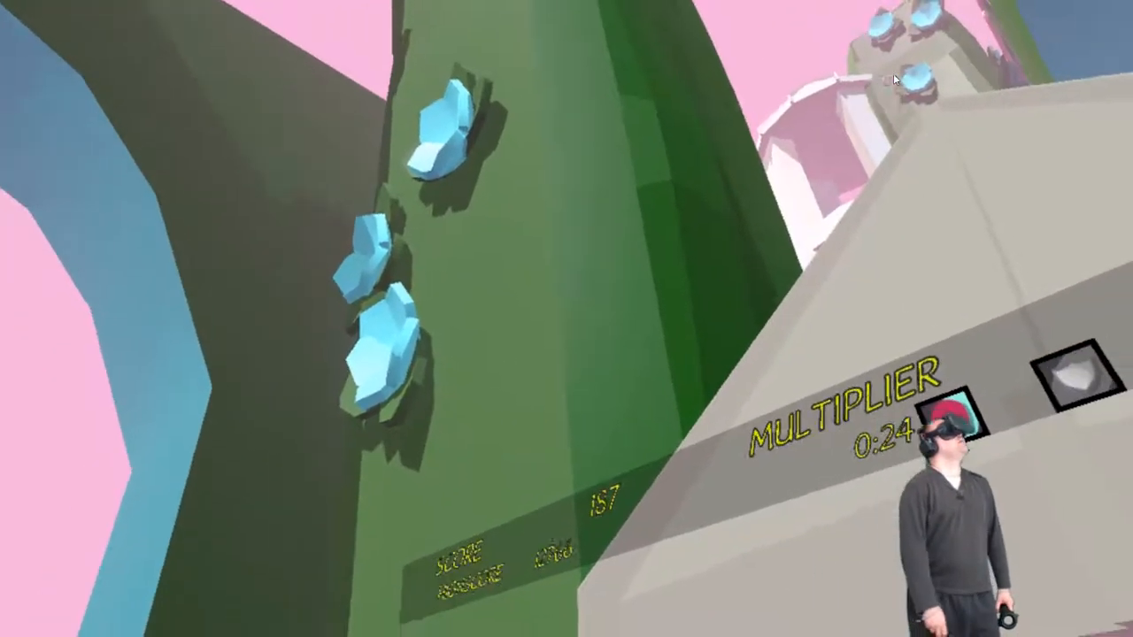